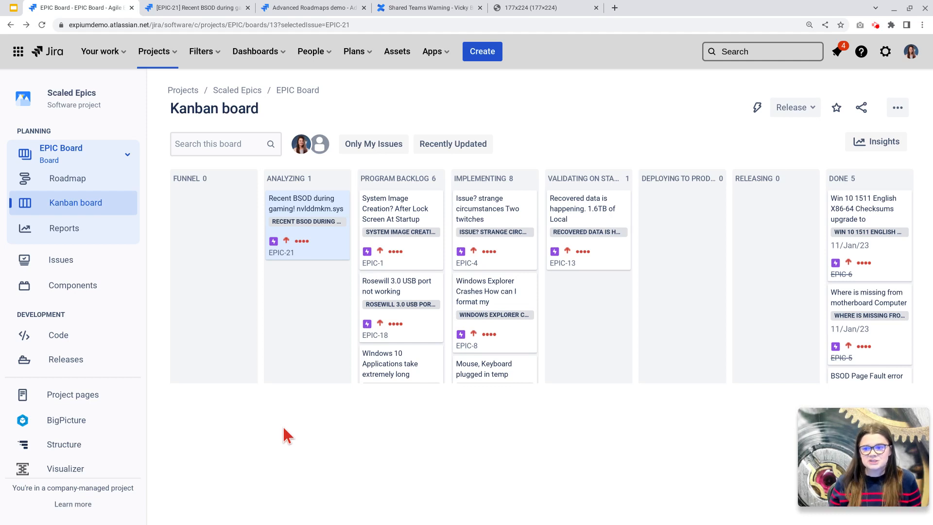
{"action": "mouse_move", "coordinate": [317, 302]}
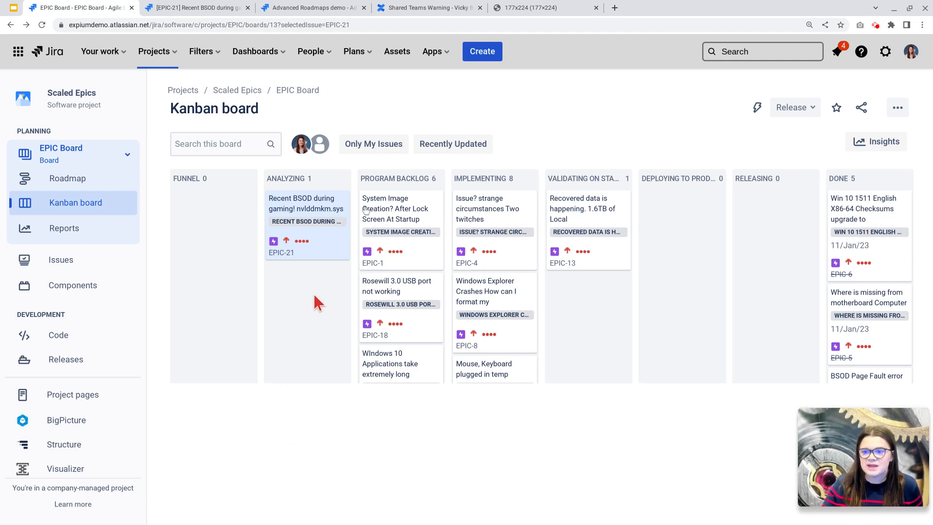
Show the People menu listing collaborators and the five-member Example Team.
{"action": "left_click", "coordinate": [311, 52]}
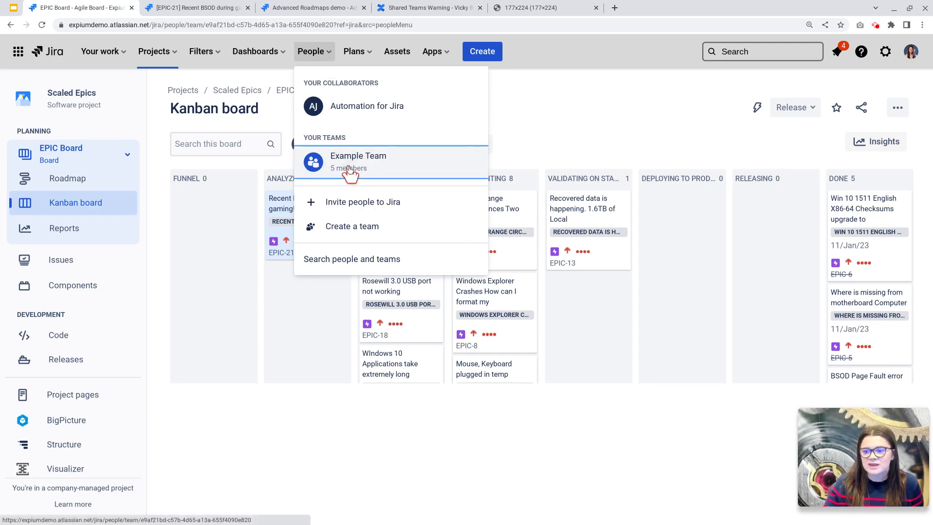
View the Example Team profile page, scrolling through its five members, activity and kudos.
{"action": "left_click", "coordinate": [358, 162]}
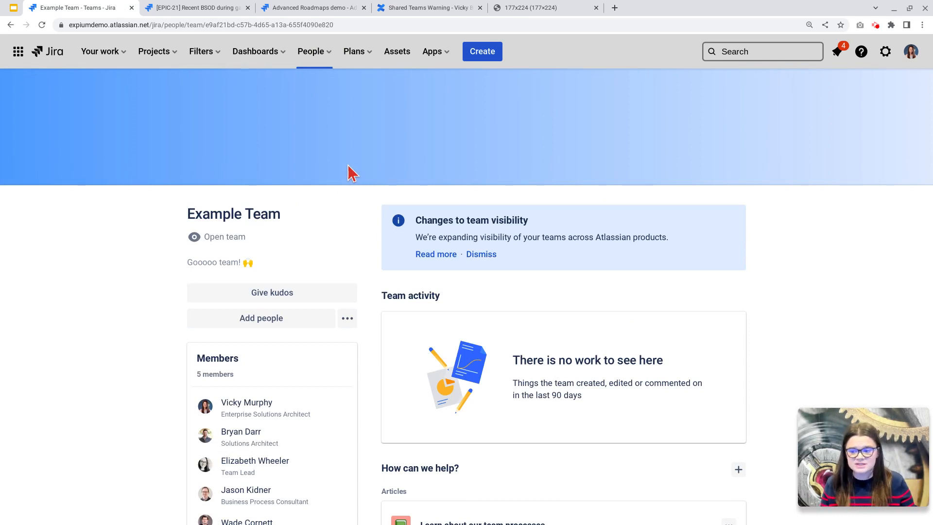
{"action": "scroll", "scroll_direction": "down", "scroll_amount": 3}
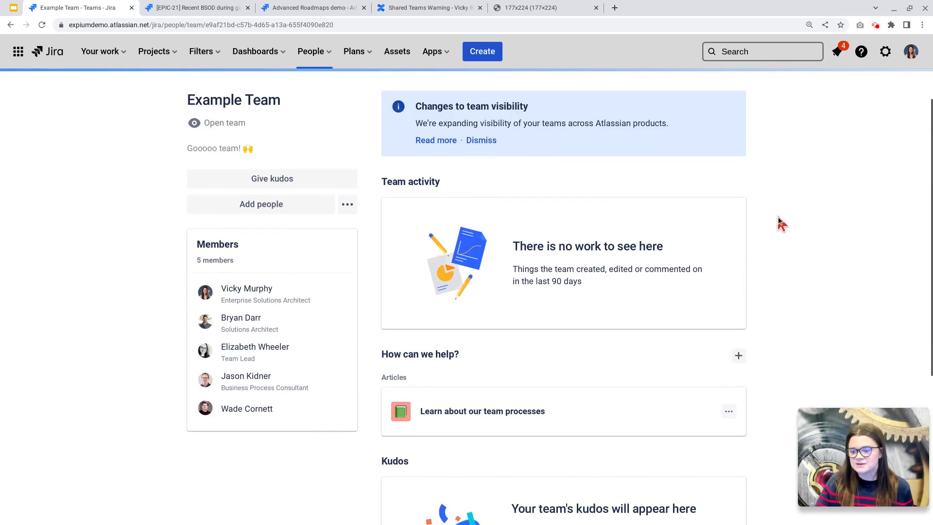
{"action": "scroll", "scroll_direction": "down", "scroll_amount": 3}
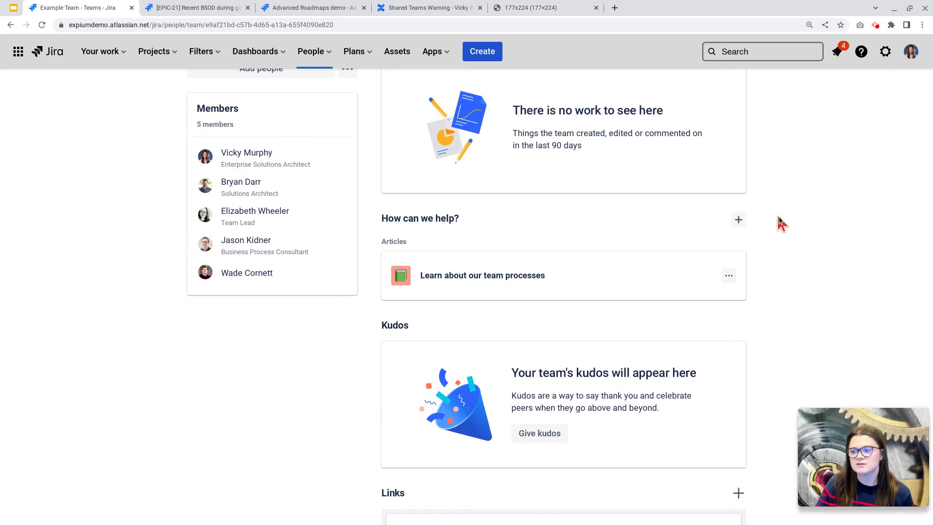
{"action": "scroll", "scroll_direction": "up", "scroll_amount": 3}
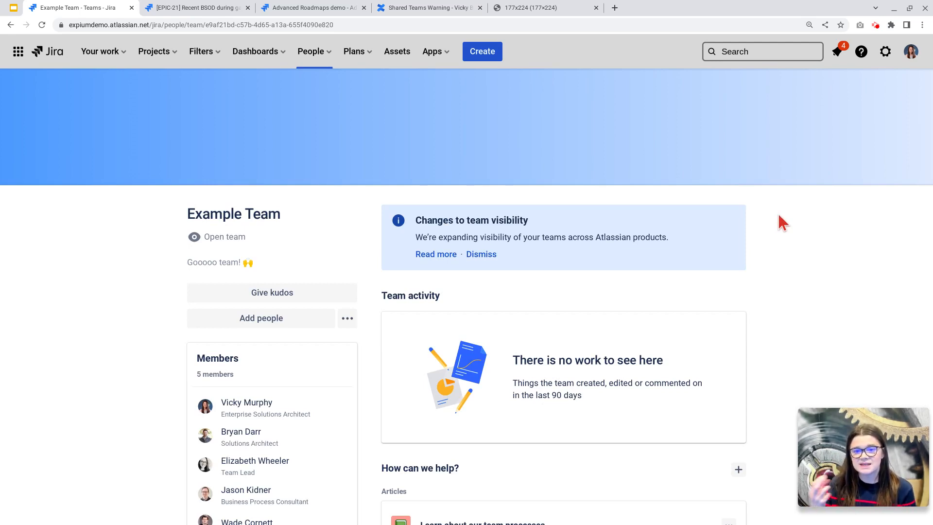
{"action": "mouse_move", "coordinate": [107, 9]}
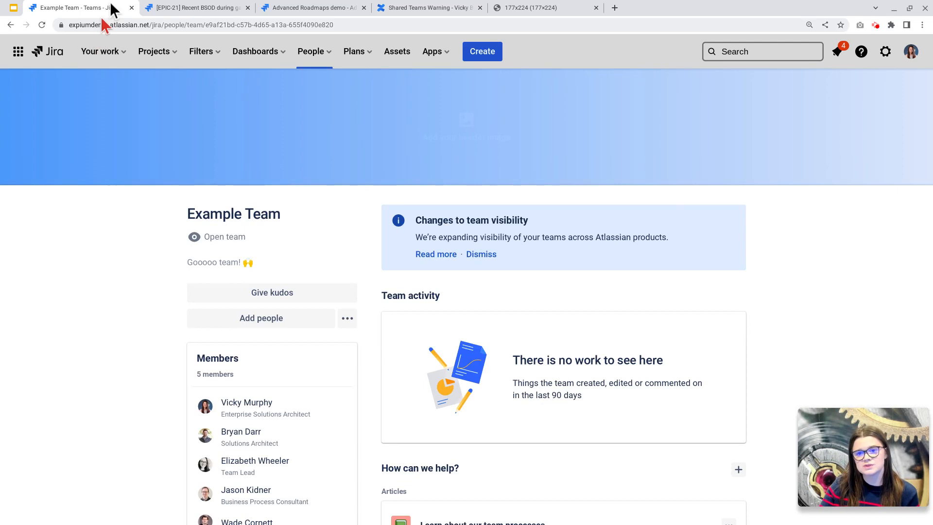
{"action": "left_click", "coordinate": [196, 7]}
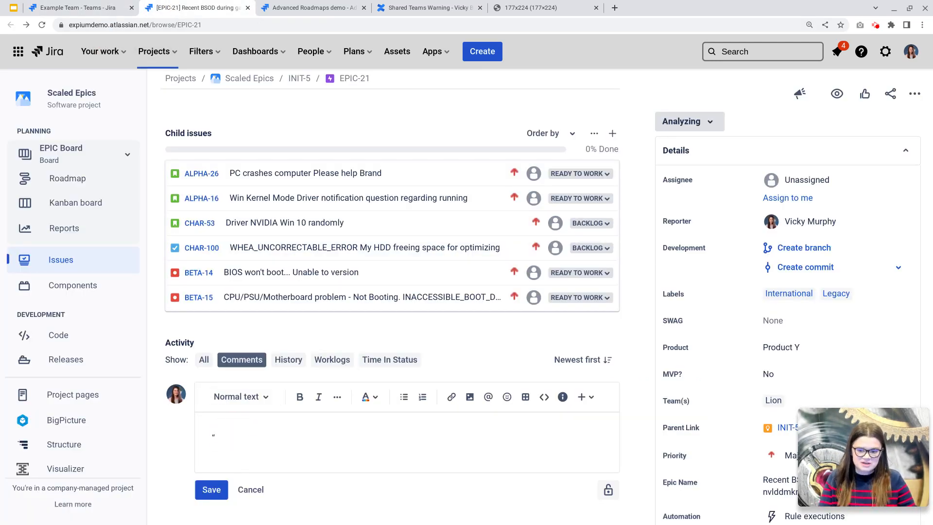
{"action": "type", "text": "@examp"}
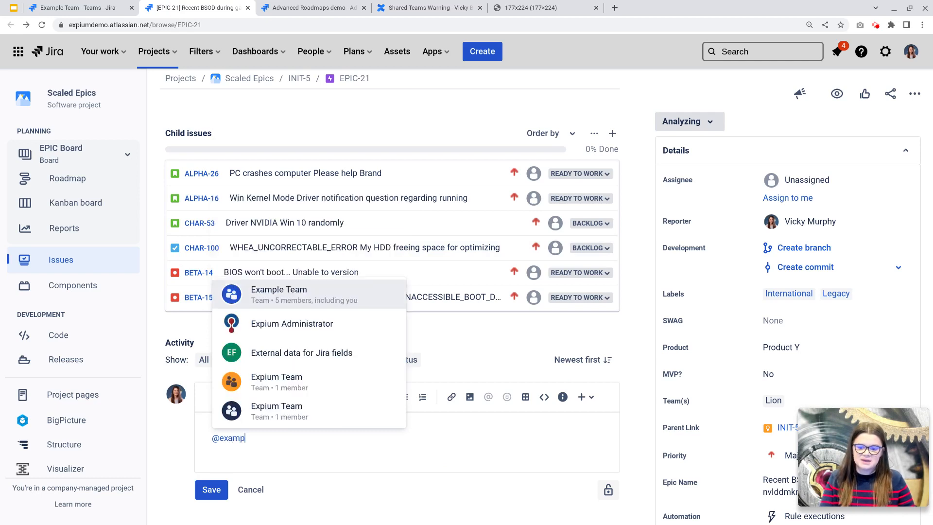
{"action": "left_click", "coordinate": [279, 294]}
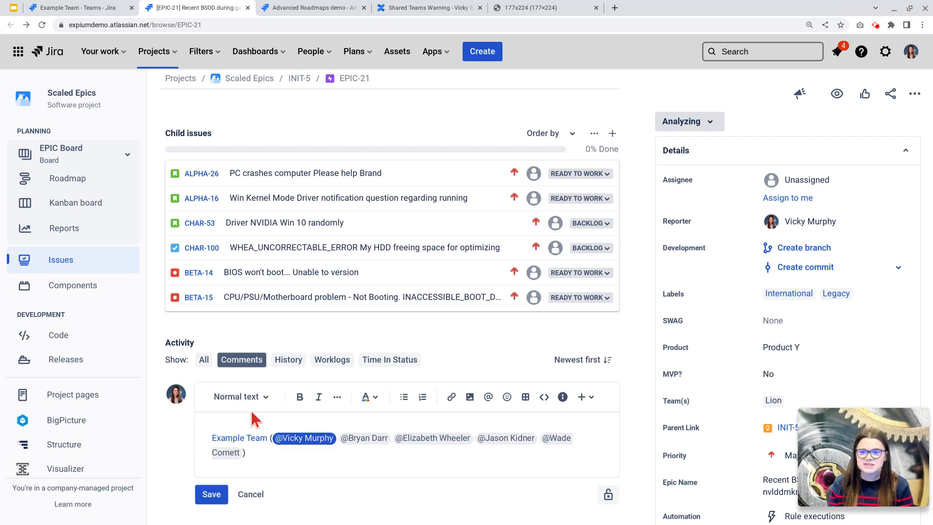
{"action": "mouse_move", "coordinate": [353, 8]}
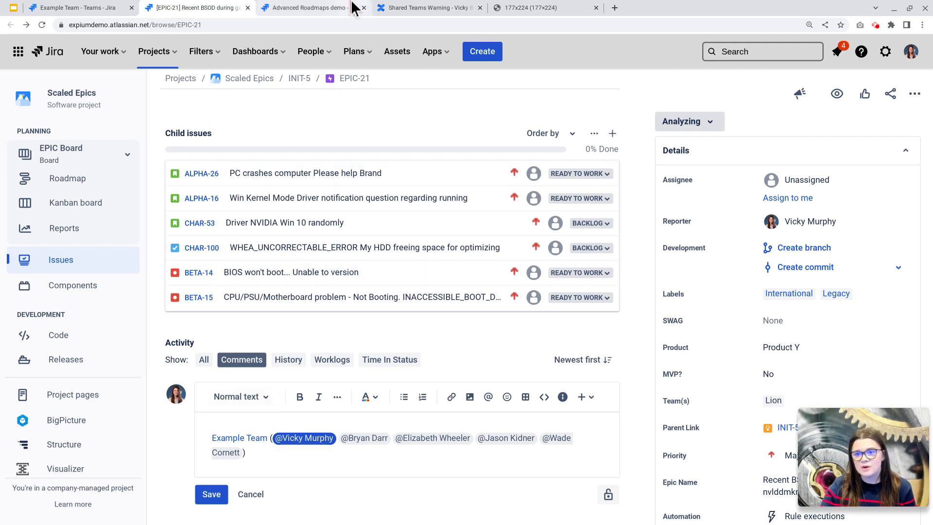
Show the Advanced Roadmaps demo plan with Alpha, Beta, Charlie timelines and the Plans menu.
{"action": "left_click", "coordinate": [309, 8]}
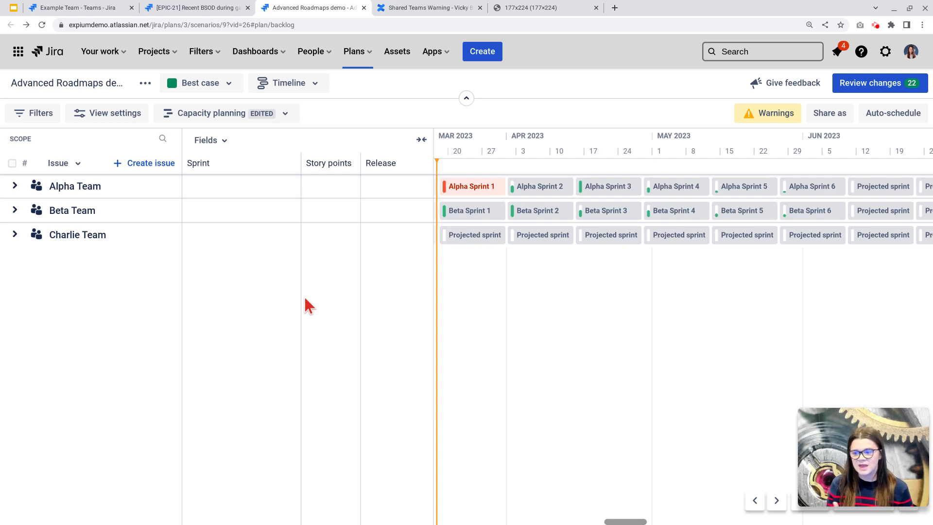
{"action": "mouse_move", "coordinate": [404, 205]}
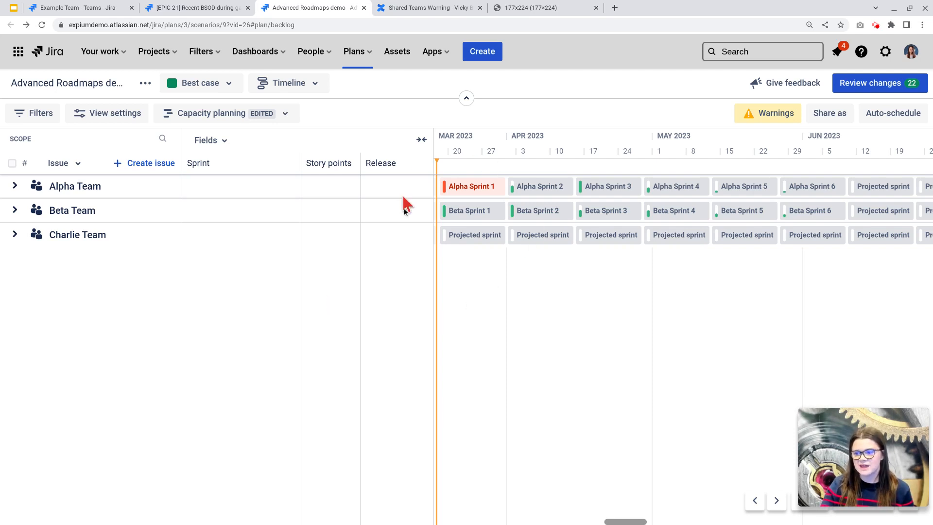
{"action": "mouse_move", "coordinate": [540, 263]}
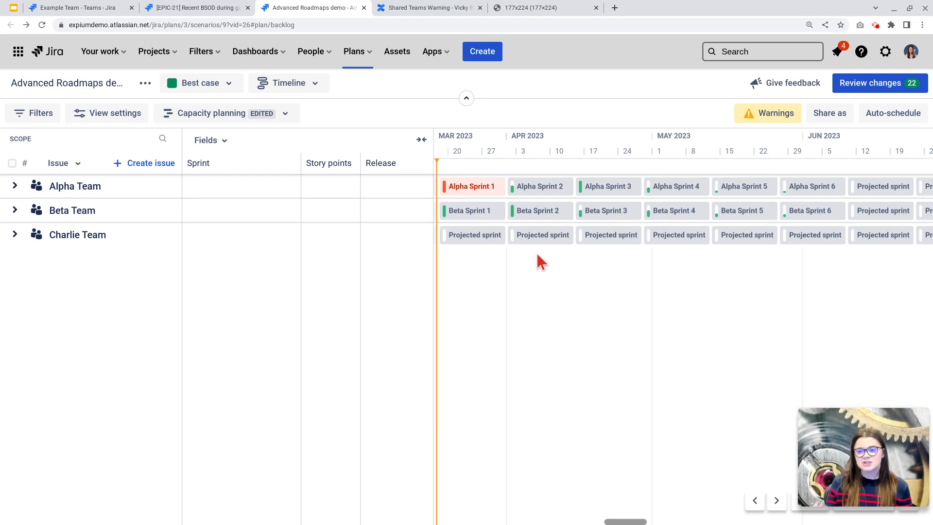
{"action": "left_click", "coordinate": [353, 51]}
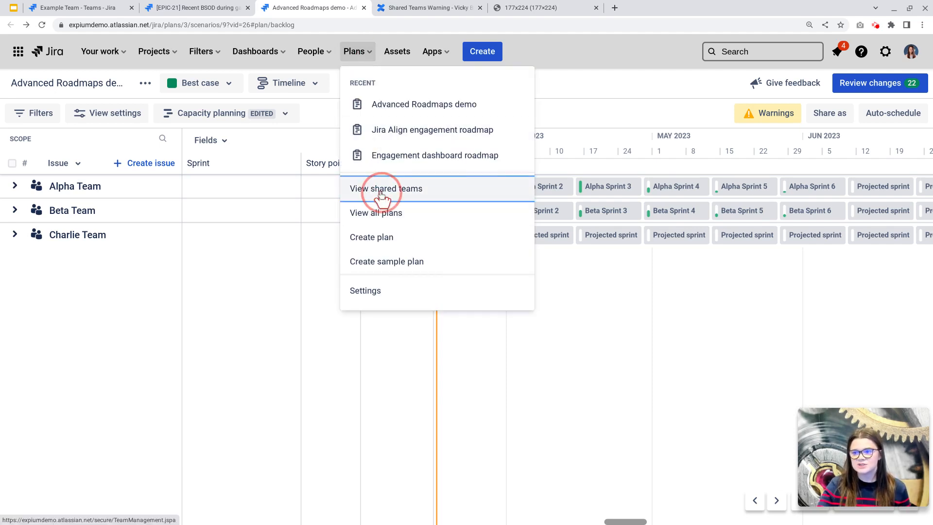
View the Shared teams list (Alpha, Beta, Charlie, Vicky), then the Shared Teams Warning page.
{"action": "left_click", "coordinate": [386, 188]}
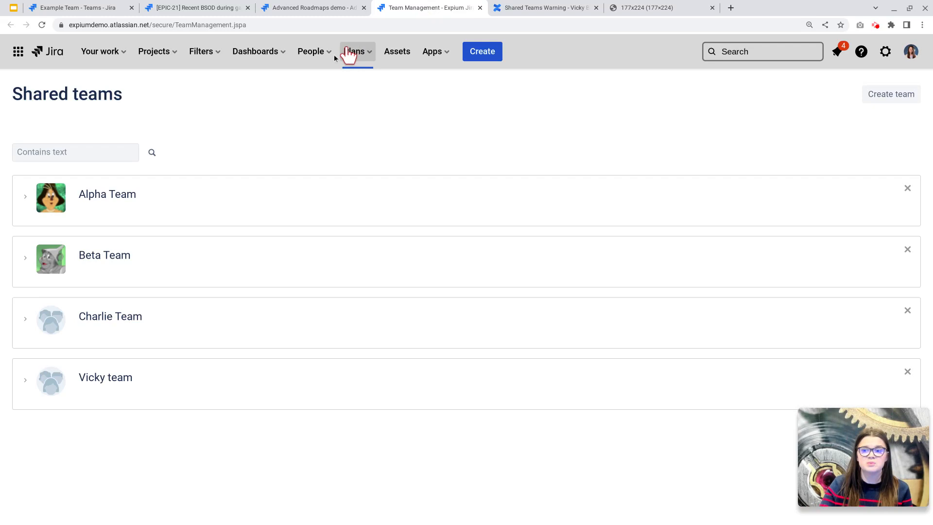
{"action": "left_click", "coordinate": [312, 52]}
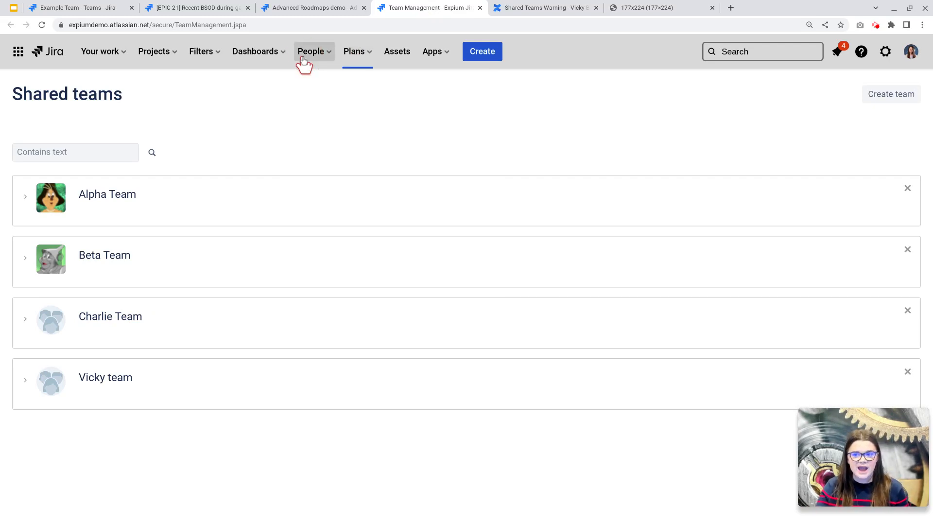
{"action": "mouse_move", "coordinate": [314, 151]}
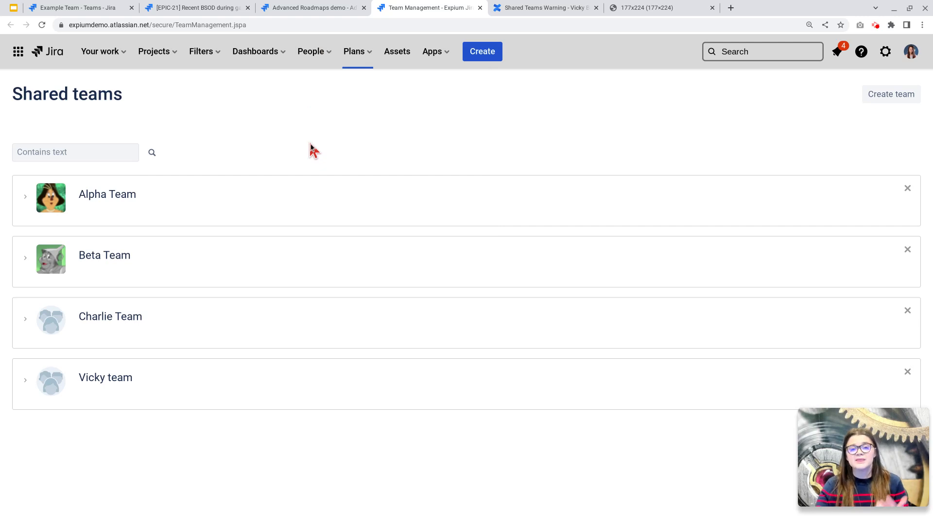
{"action": "mouse_move", "coordinate": [23, 219]}
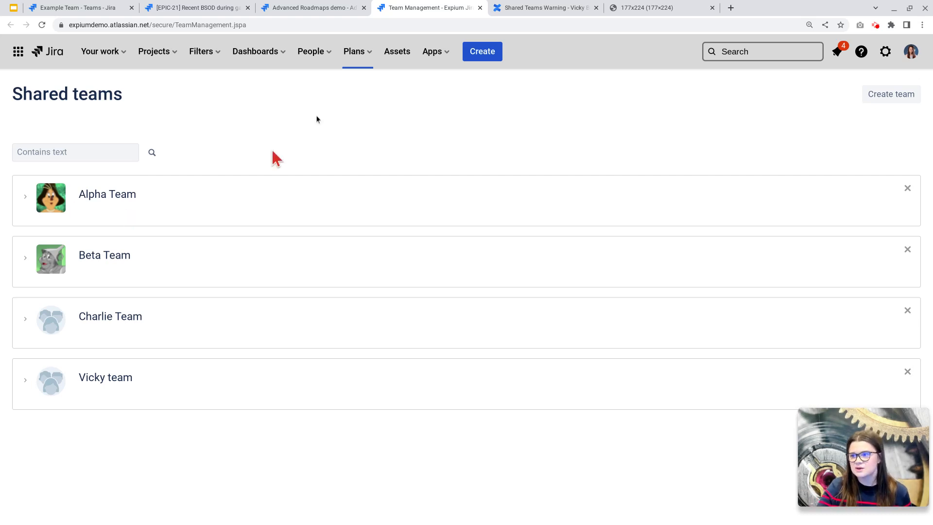
{"action": "left_click", "coordinate": [542, 8]}
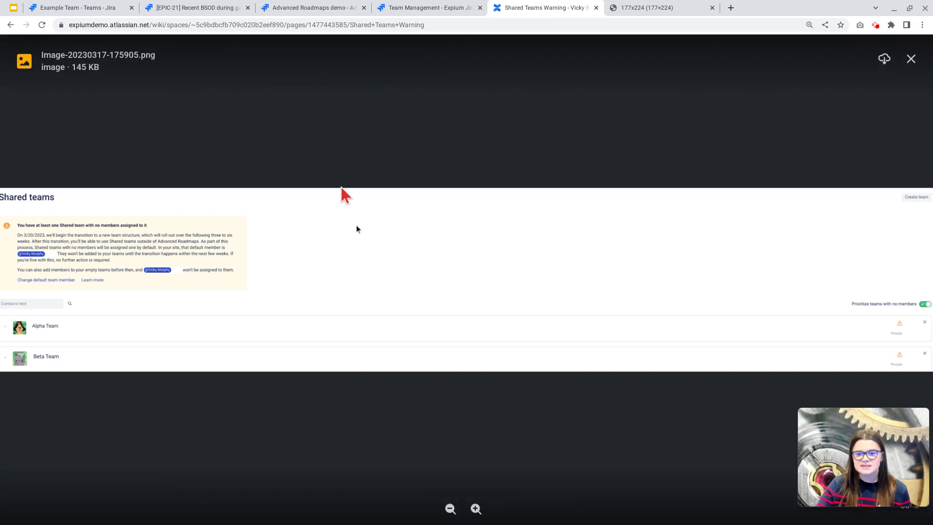
{"action": "mouse_move", "coordinate": [388, 288]}
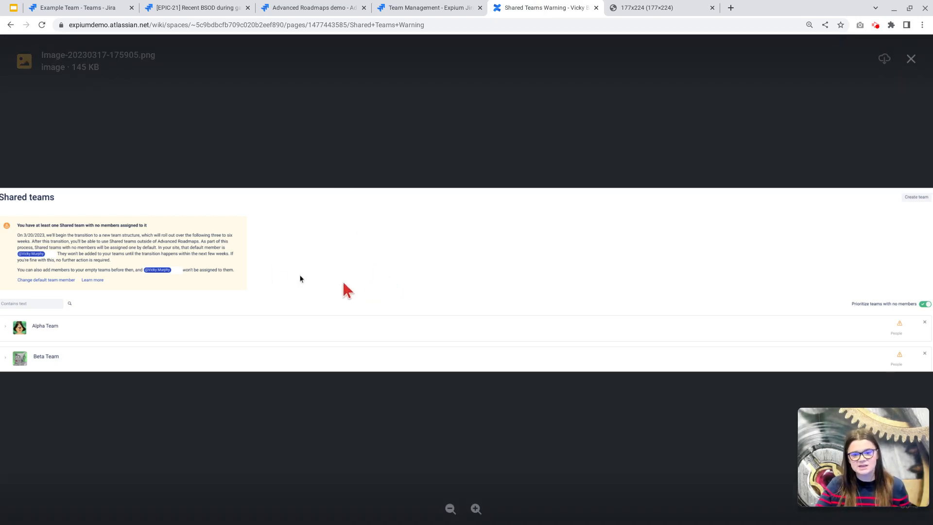
{"action": "mouse_move", "coordinate": [50, 238]}
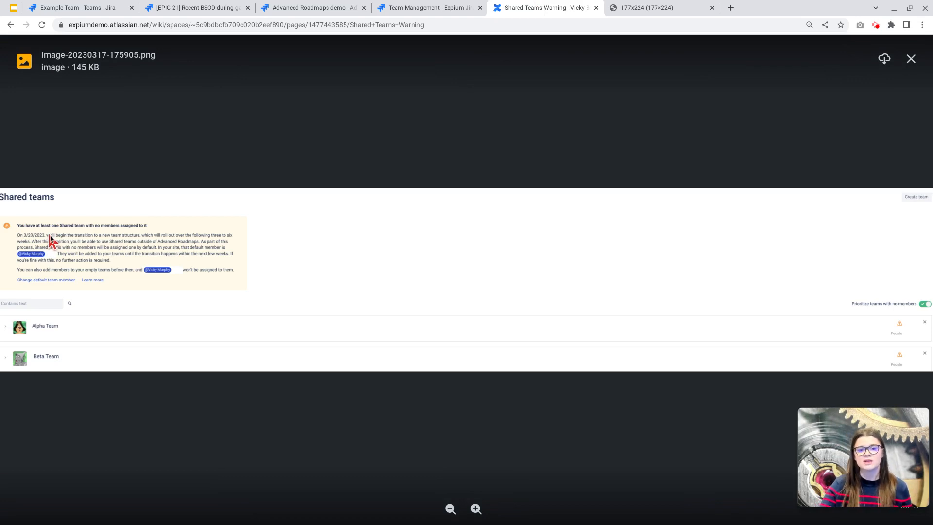
{"action": "mouse_move", "coordinate": [29, 266]}
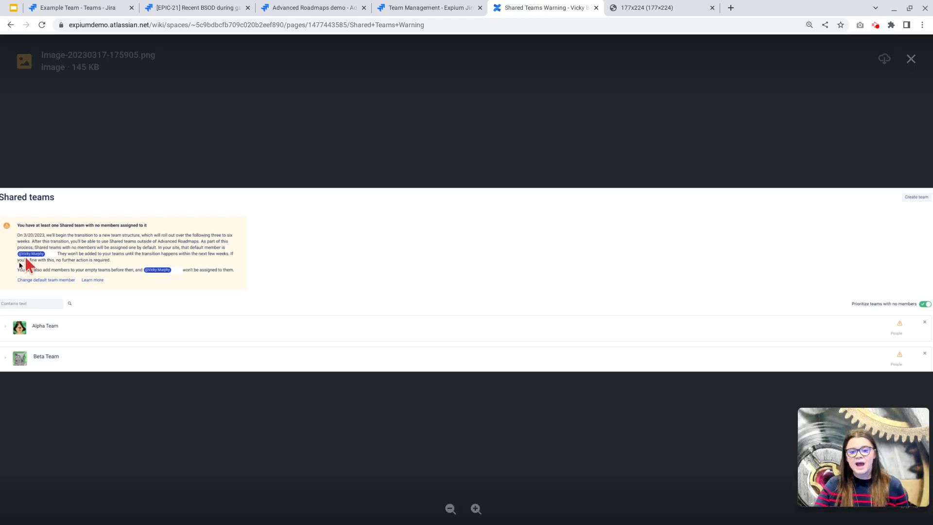
{"action": "mouse_move", "coordinate": [90, 300]}
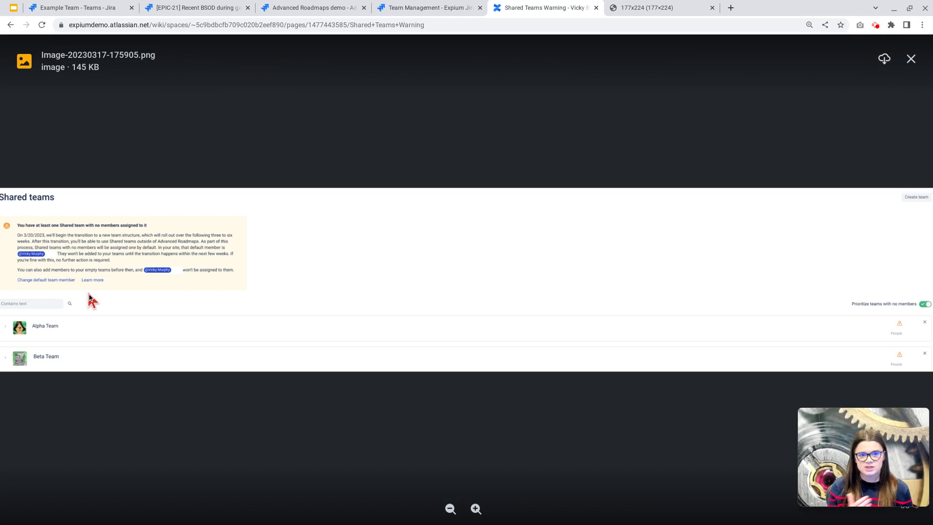
Dismiss the enlarged warning screenshot and return to the Jira Shared teams list.
{"action": "left_click", "coordinate": [910, 59]}
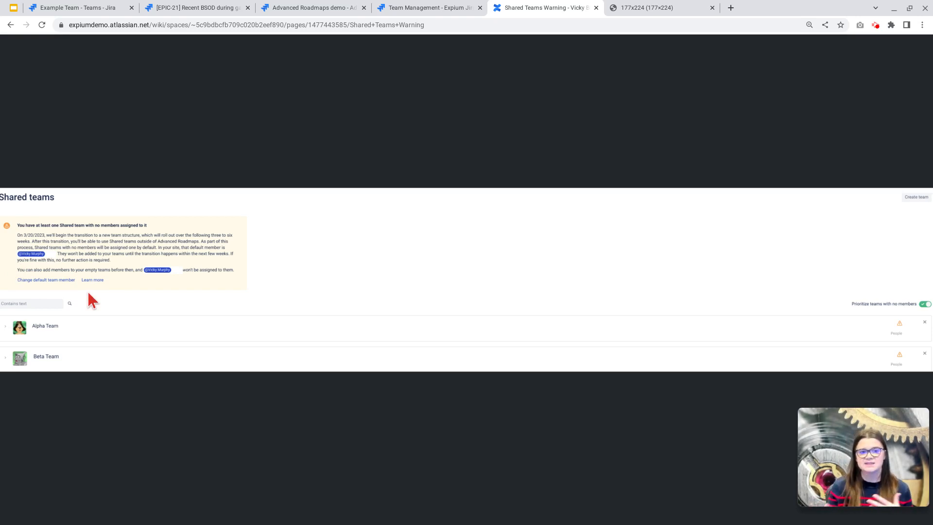
{"action": "mouse_move", "coordinate": [595, 6]}
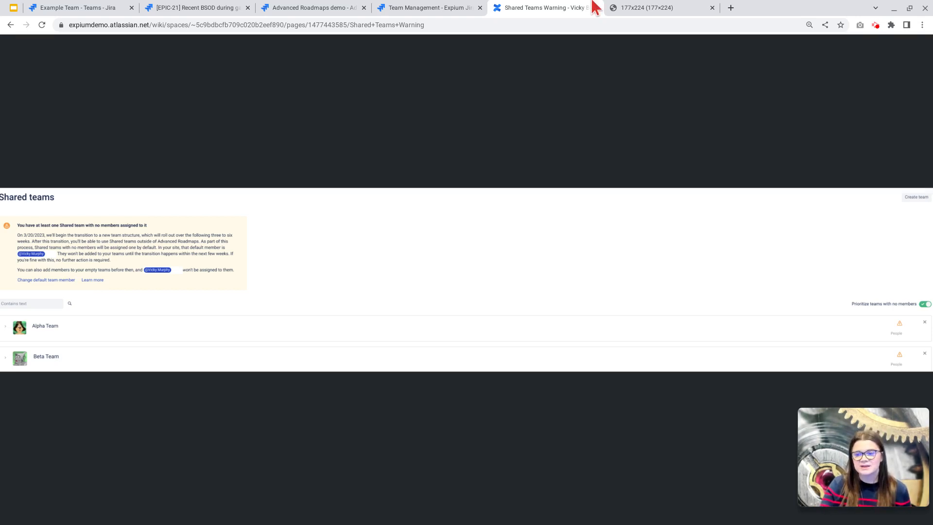
{"action": "left_click", "coordinate": [429, 7]}
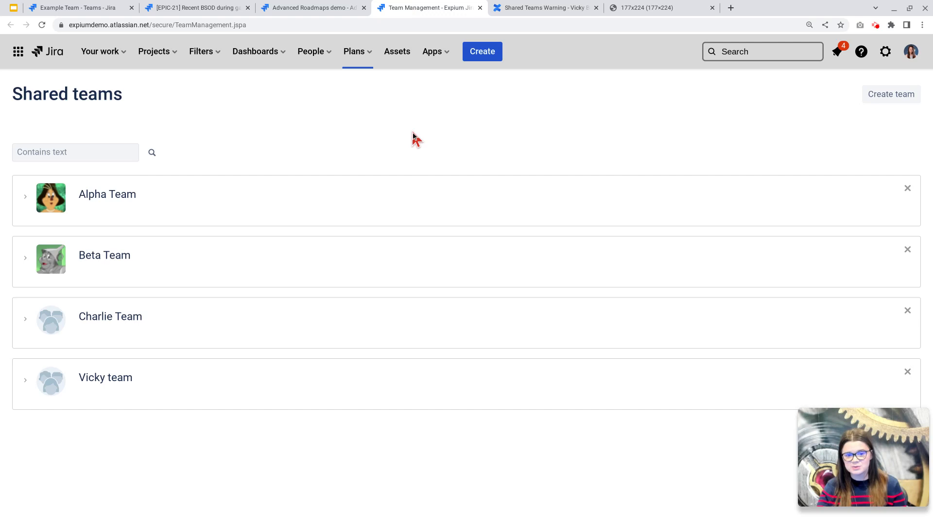
{"action": "mouse_move", "coordinate": [17, 198]}
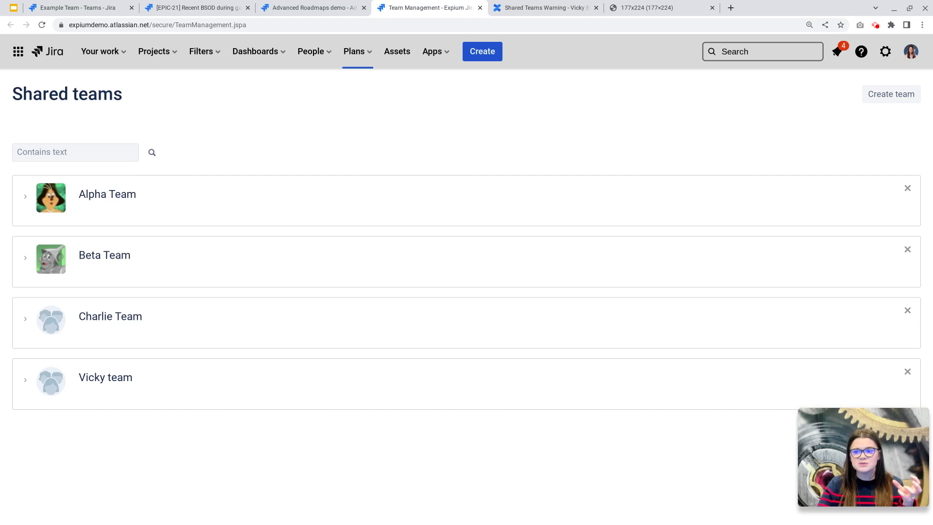
{"action": "mouse_move", "coordinate": [449, 126]}
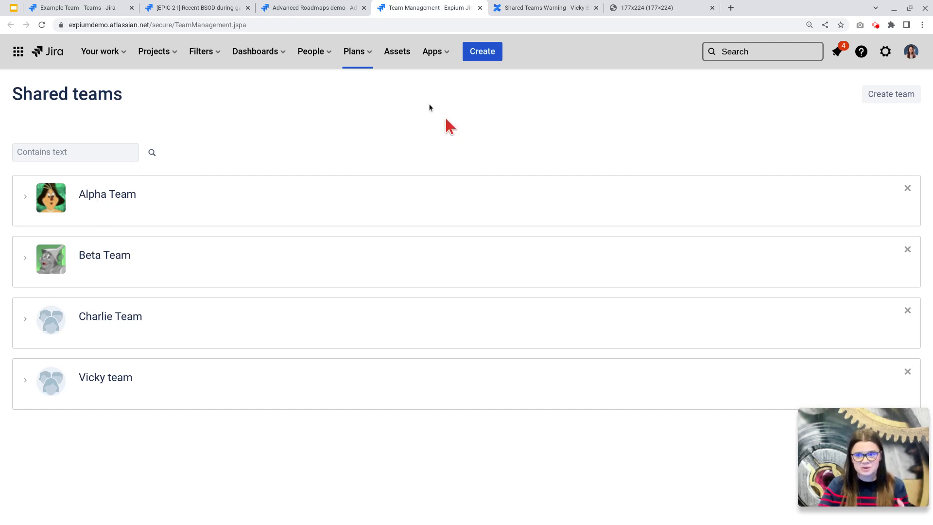
Bring up the Frisky Dingos team card example image from the Atlassian Community.
{"action": "left_click", "coordinate": [310, 52]}
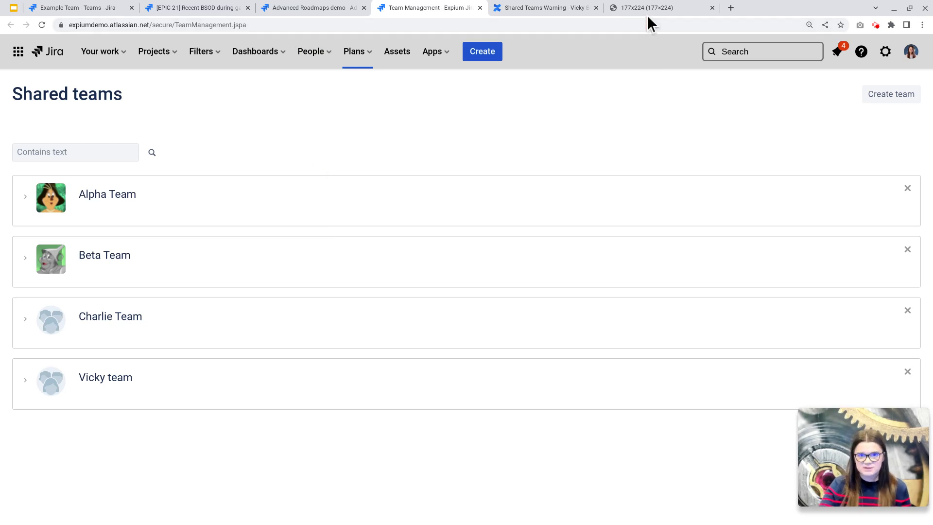
{"action": "mouse_move", "coordinate": [646, 7]}
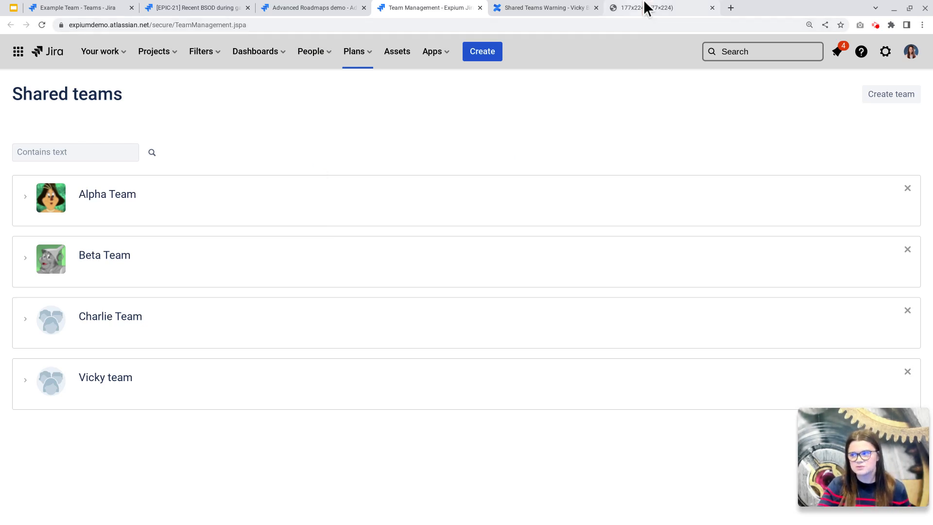
{"action": "left_click", "coordinate": [648, 8]}
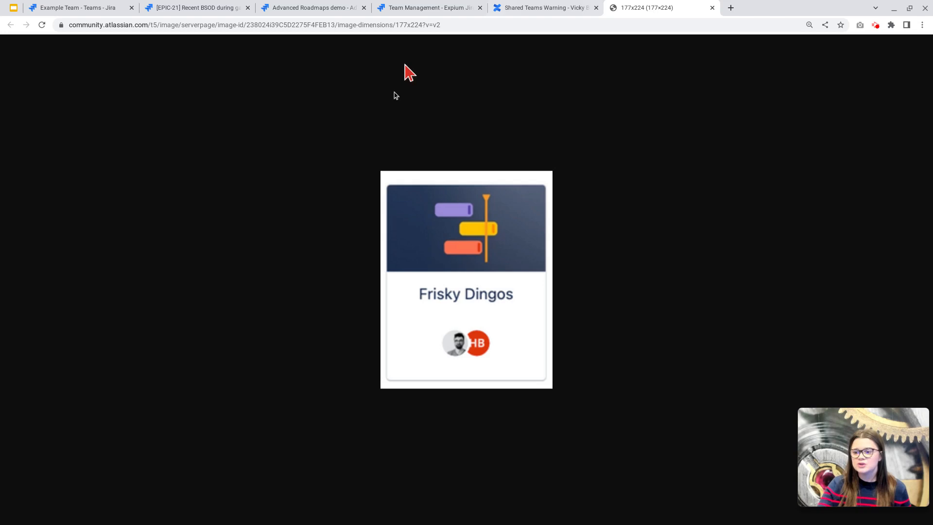
{"action": "mouse_move", "coordinate": [542, 195]}
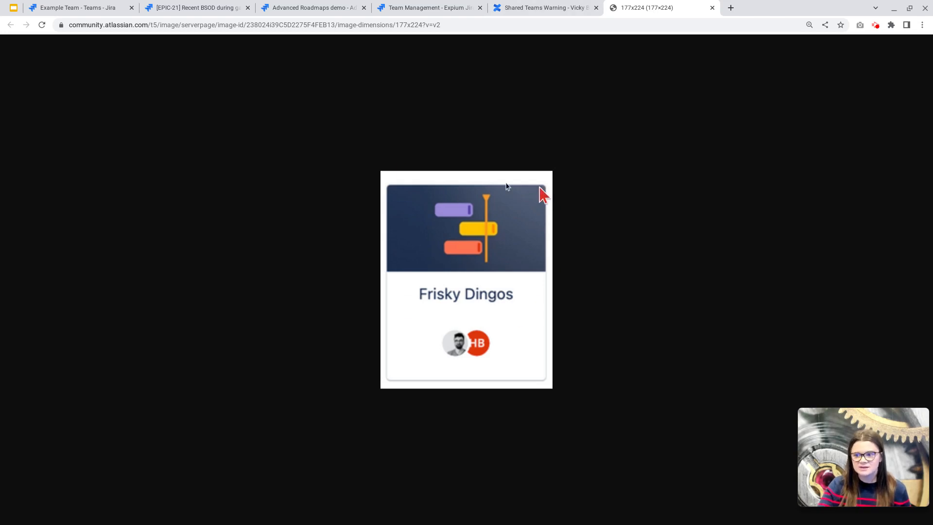
{"action": "mouse_move", "coordinate": [388, 202]}
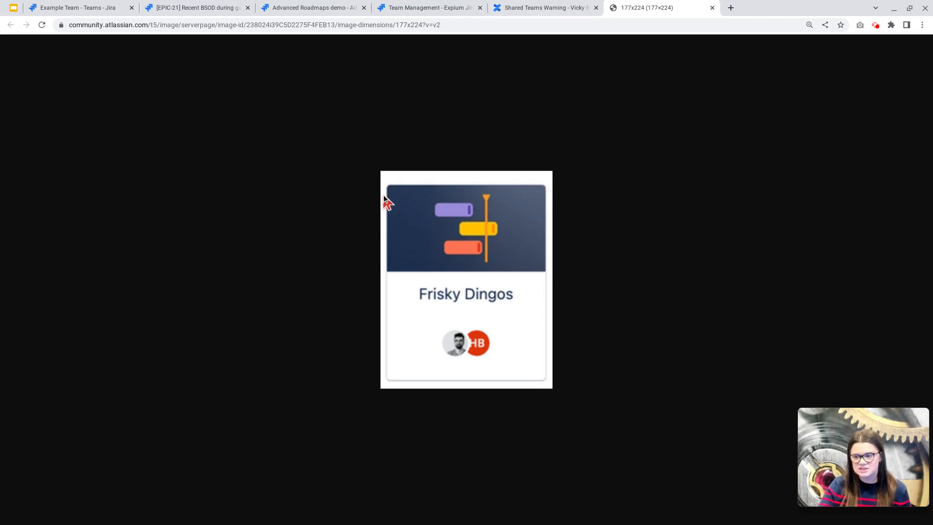
{"action": "mouse_move", "coordinate": [558, 279]}
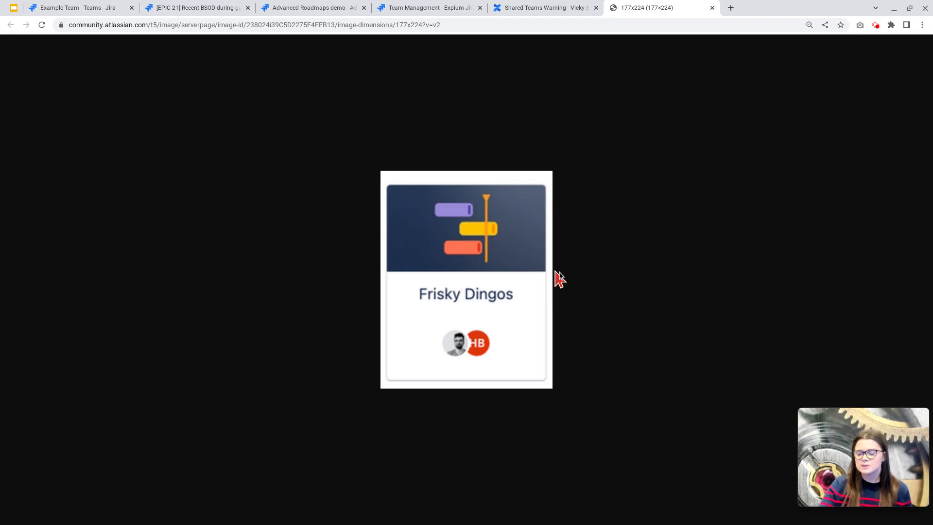
{"action": "mouse_move", "coordinate": [402, 184]}
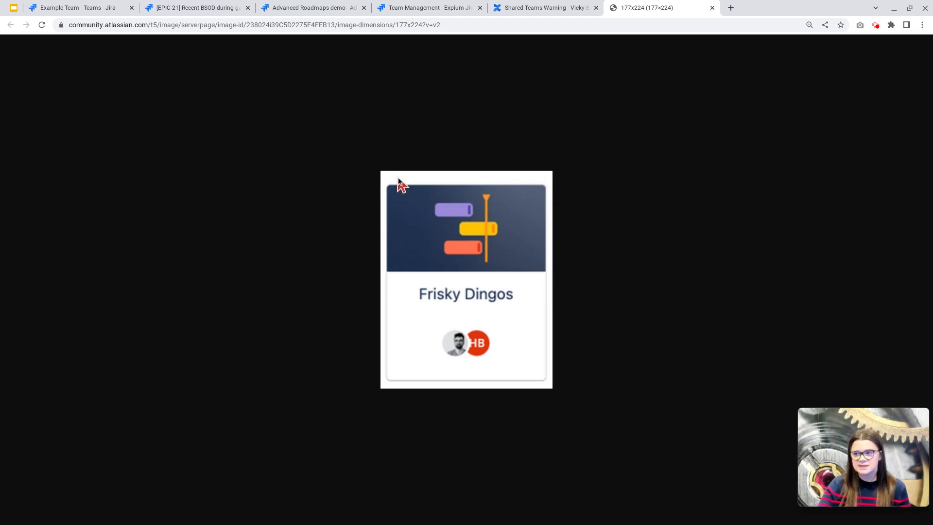
{"action": "mouse_move", "coordinate": [428, 181]}
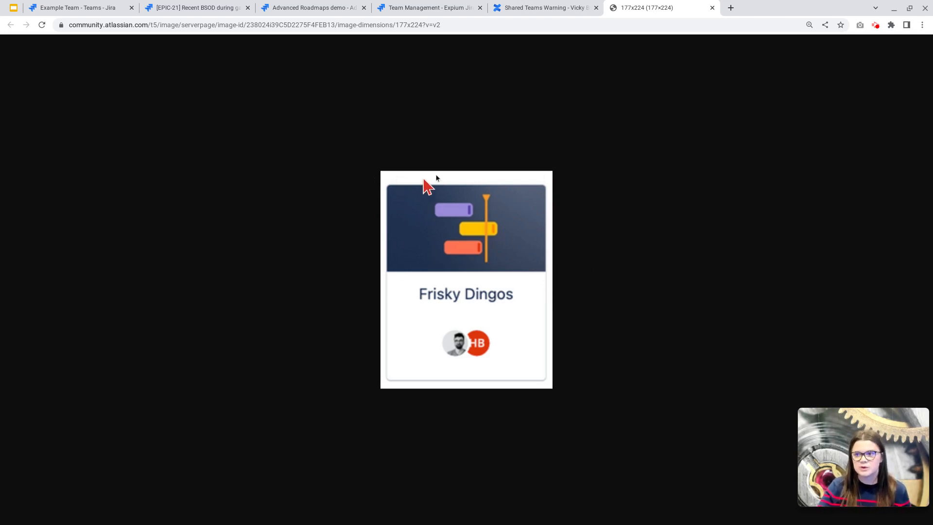
{"action": "mouse_move", "coordinate": [359, 207]}
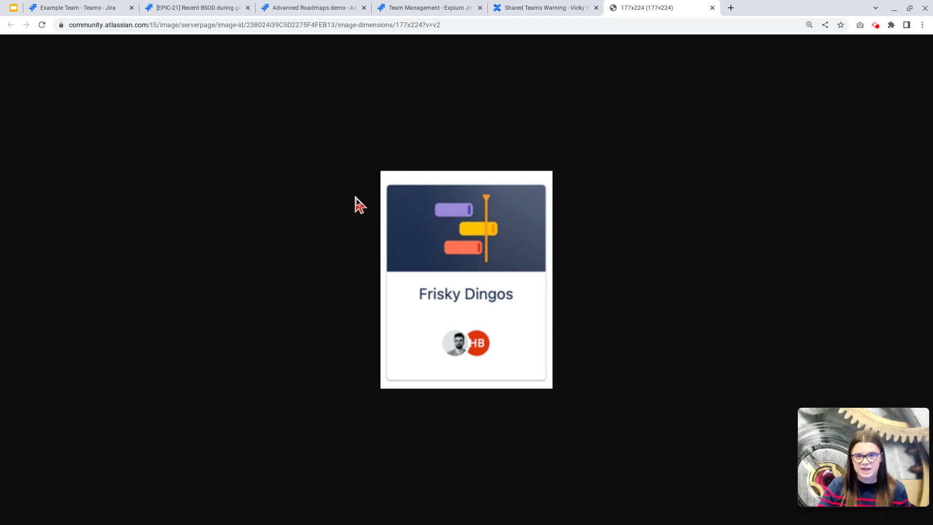
{"action": "mouse_move", "coordinate": [408, 52]}
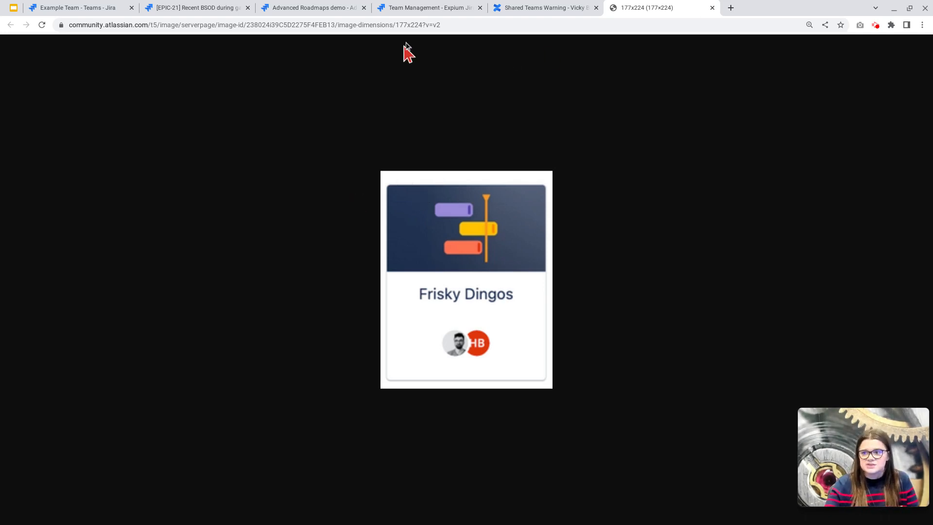
Return to Jira's Shared teams list with the People menu showing collaborators and Example Team.
{"action": "left_click", "coordinate": [426, 8]}
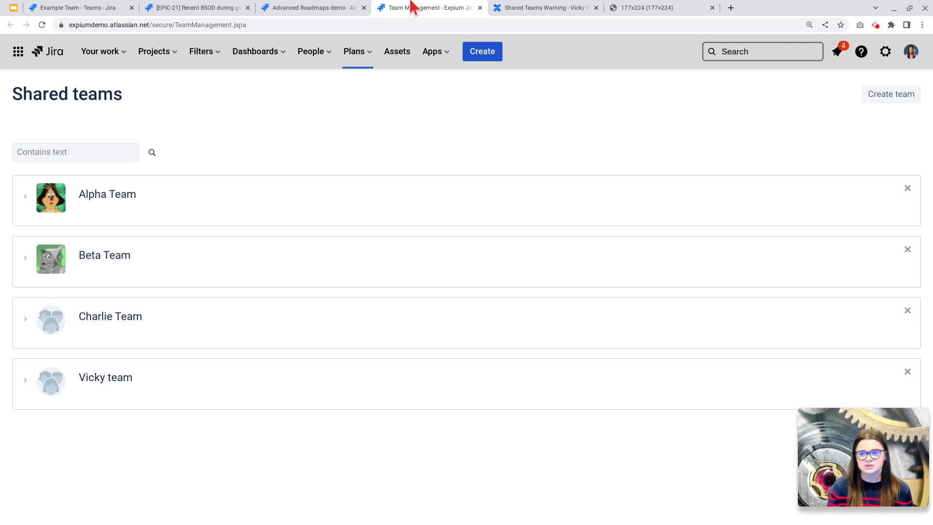
{"action": "left_click", "coordinate": [310, 52]}
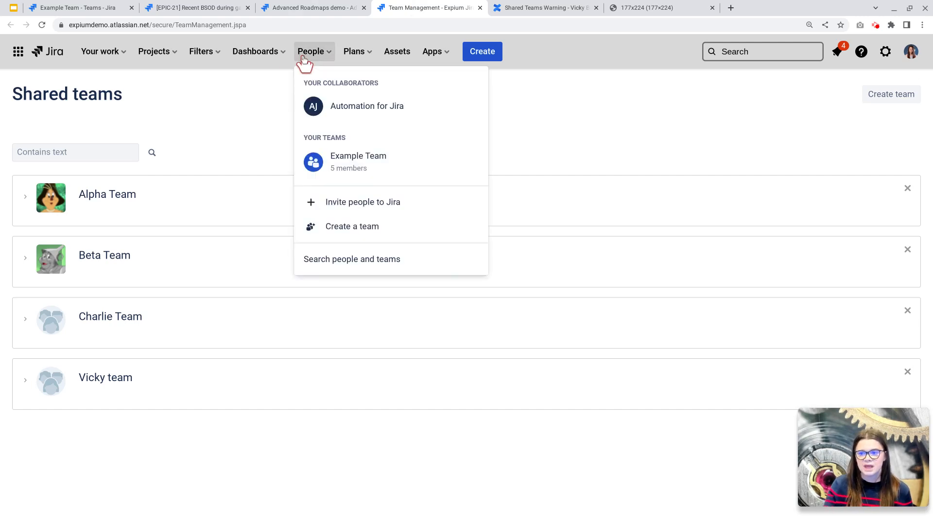